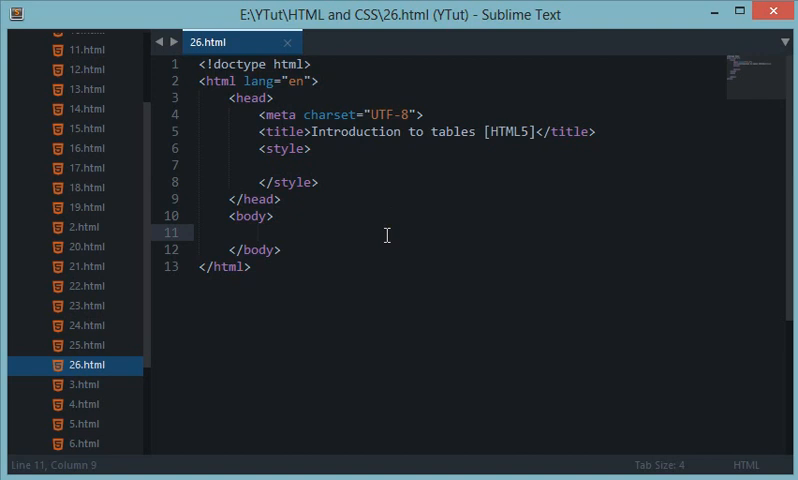
{"action": "mouse_move", "coordinate": [584, 180]}
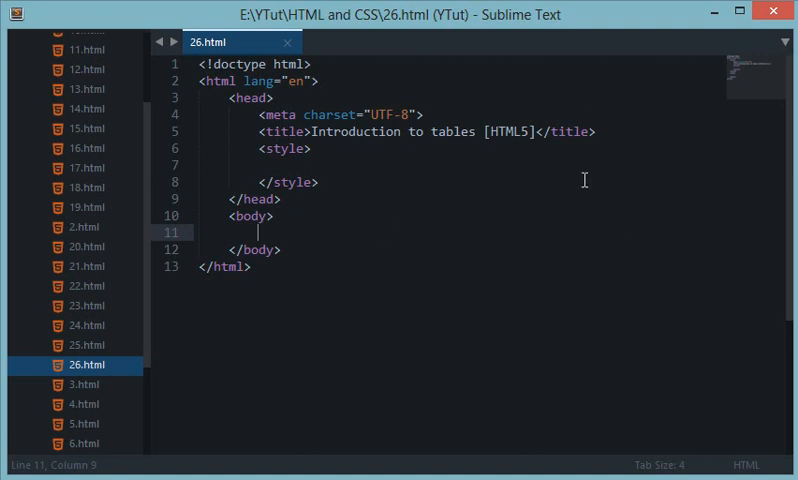
Step: Place the cursor on the blank line inside <body> for the ASCII sketch
{"action": "double_click", "coordinate": [452, 132]}
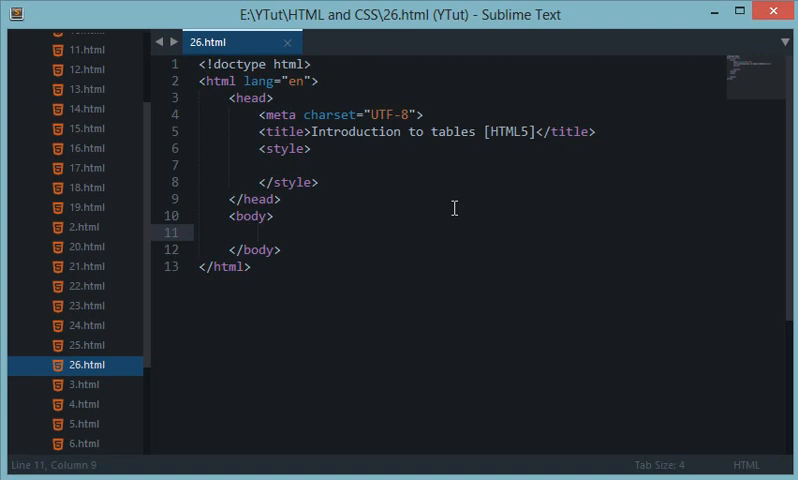
{"action": "mouse_move", "coordinate": [556, 296]}
{"action": "type", "text": "-----------------------------------"}
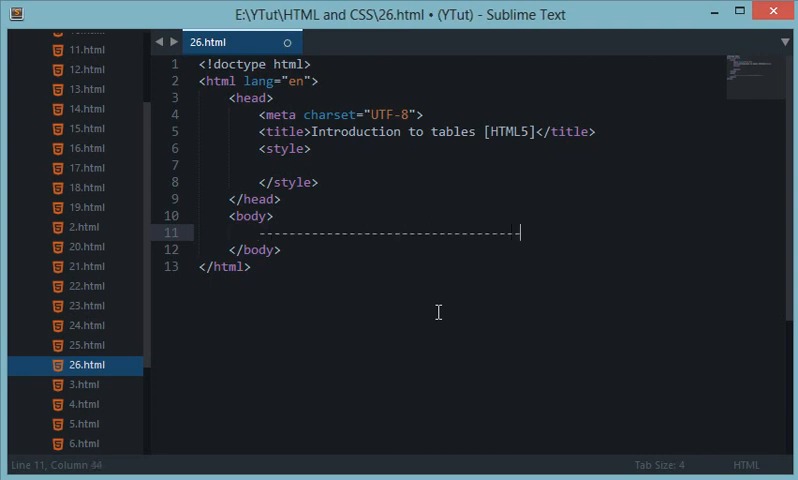
Step: Sketch the row "COL NAME | COL NAME 2" with a dashed bottom line labelled "=> ROW", then select it
{"action": "key", "text": "enter"}
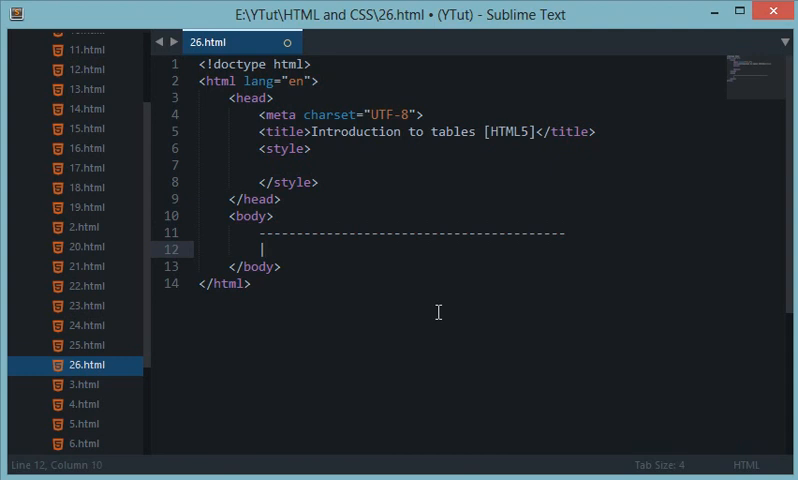
{"action": "type", "text": "ROW"}
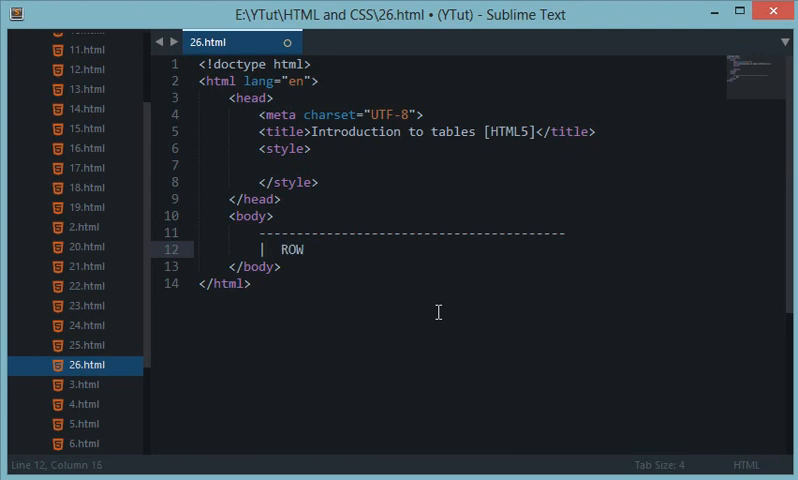
{"action": "type", "text": "||"}
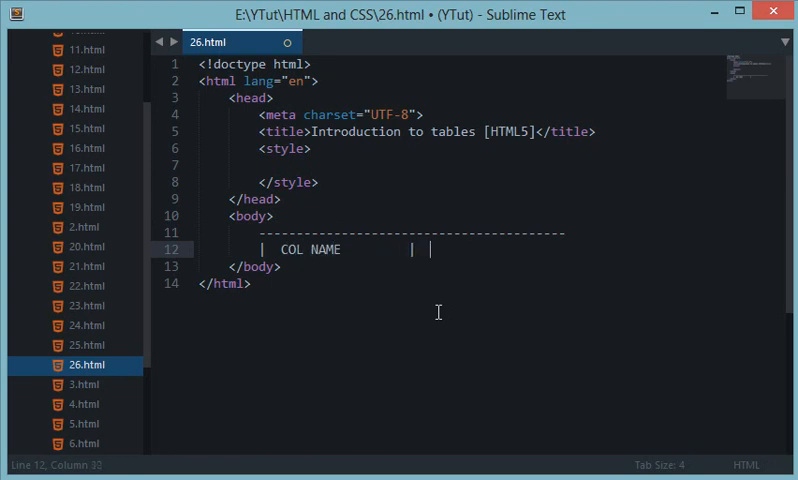
{"action": "type", "text": "COL NAME 2        |"}
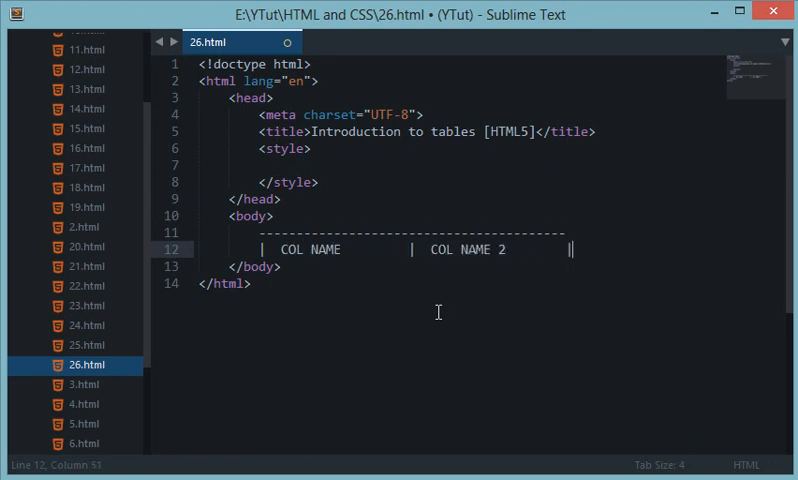
{"action": "key", "text": "enter"}
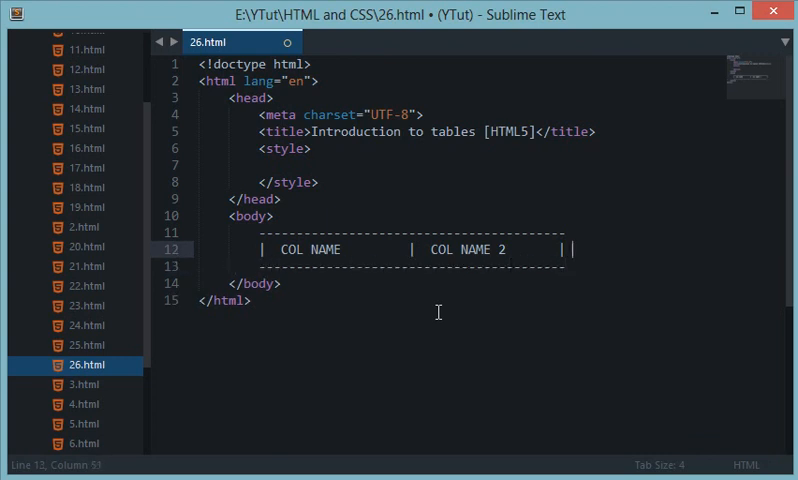
{"action": "type", "text": "=> ROW"}
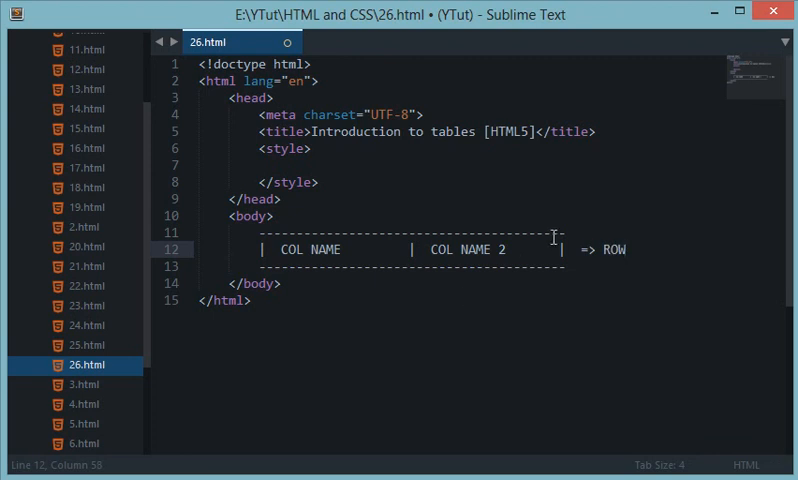
{"action": "double_click", "coordinate": [468, 250]}
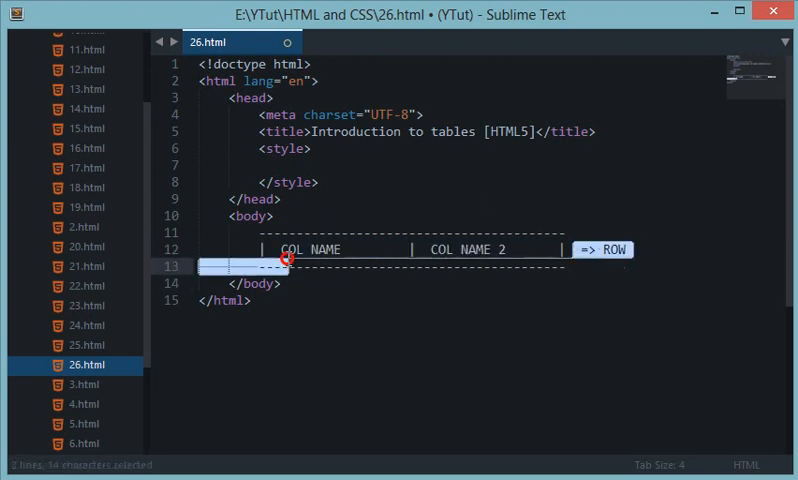
Step: Paste two more copies of the sketched row below the first
{"action": "key", "text": "ctrl+v"}
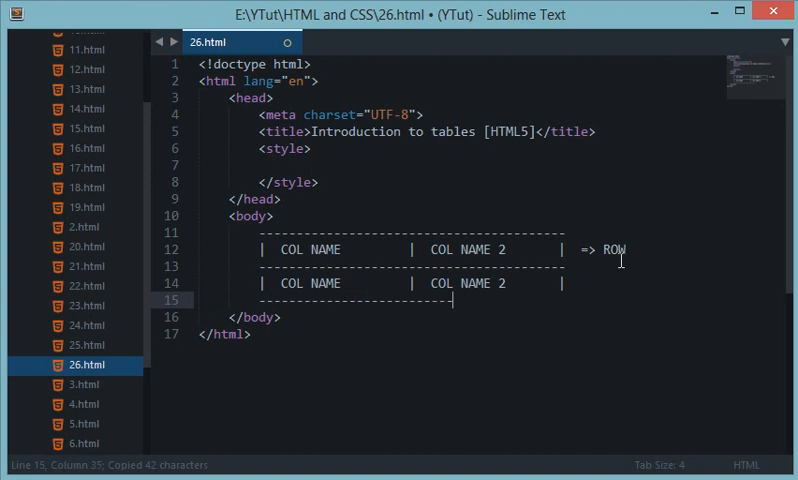
{"action": "key", "text": "ctrl+s"}
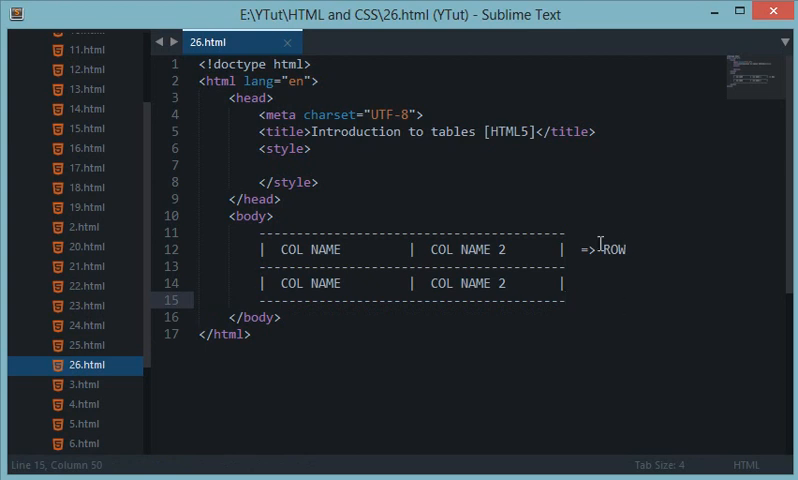
{"action": "mouse_move", "coordinate": [640, 296]}
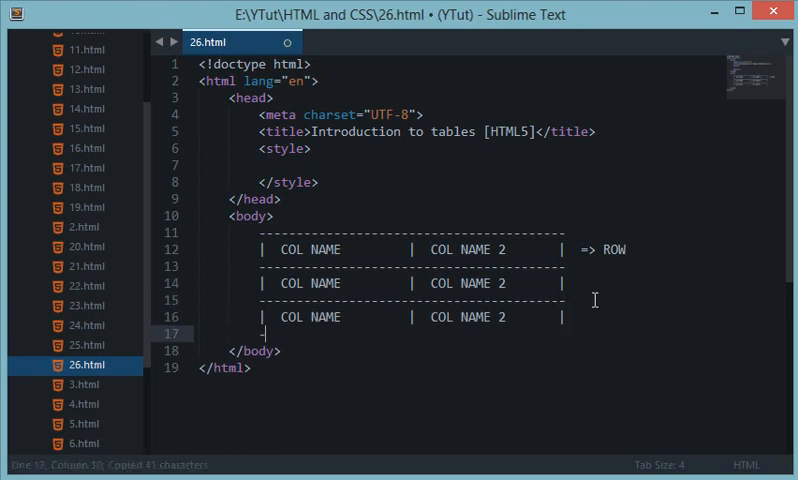
Step: Replace the first row's cell labels with LOGO and ADVERTISEMENT
{"action": "key", "text": "ctrl+s"}
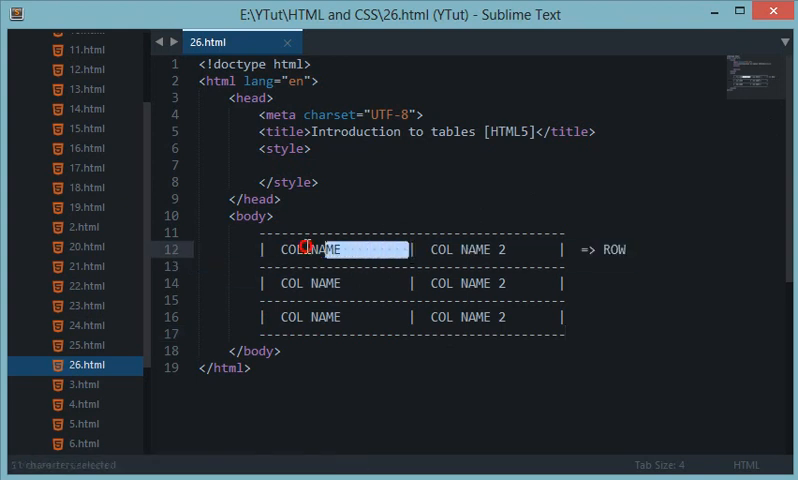
{"action": "type", "text": "LOGO"}
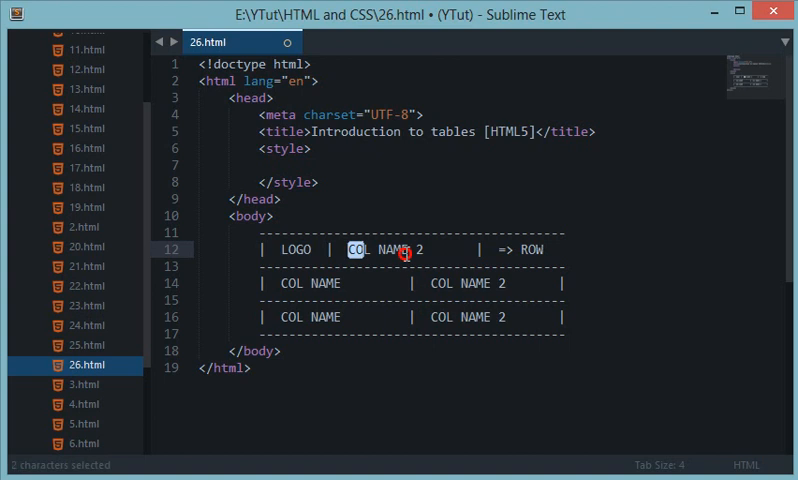
{"action": "type", "text": "ADVERTISEMENT"}
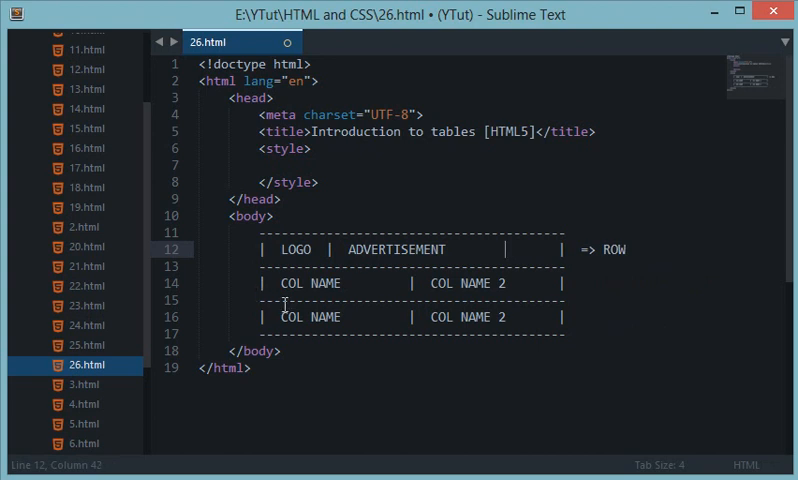
Step: Clear the second row's labels and relabel the content row's cells CONTENT and SIDEBAR
{"action": "double_click", "coordinate": [308, 284]}
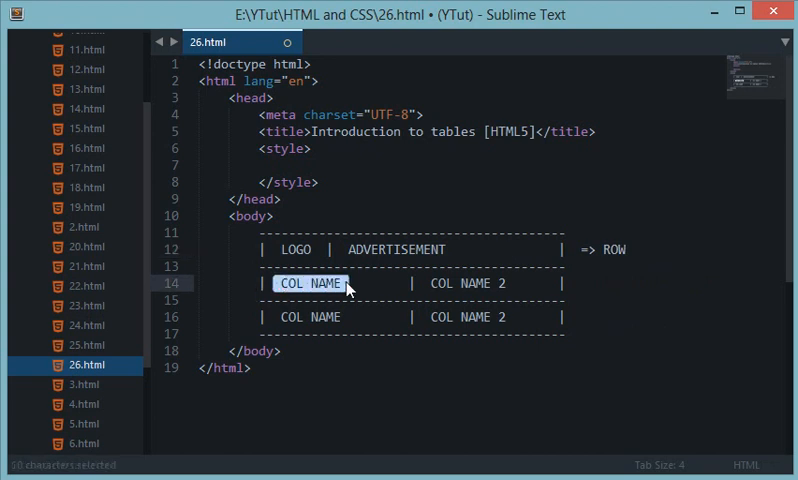
{"action": "key", "text": "Delete"}
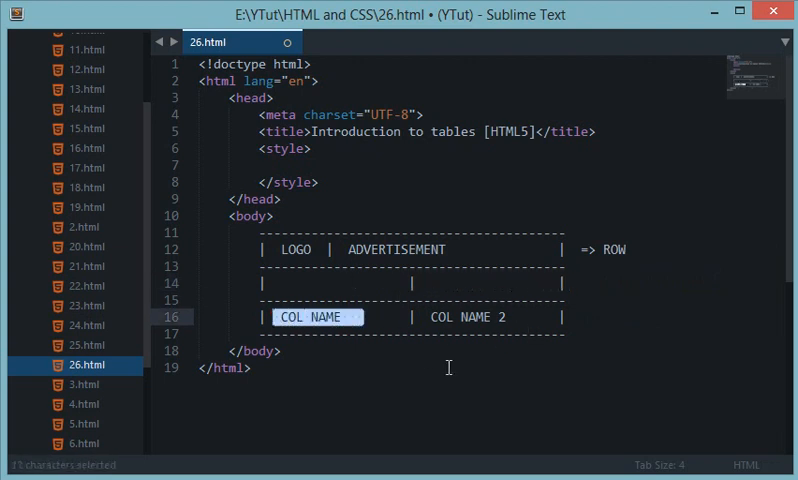
{"action": "type", "text": "CONTENT"}
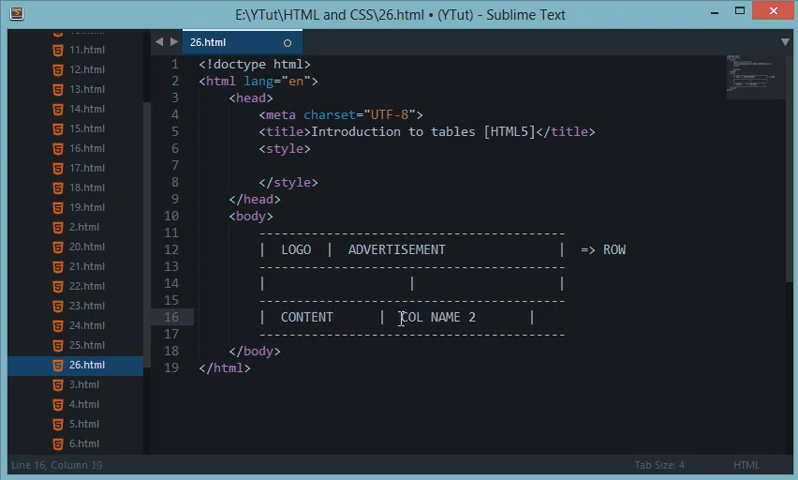
{"action": "double_click", "coordinate": [438, 316]}
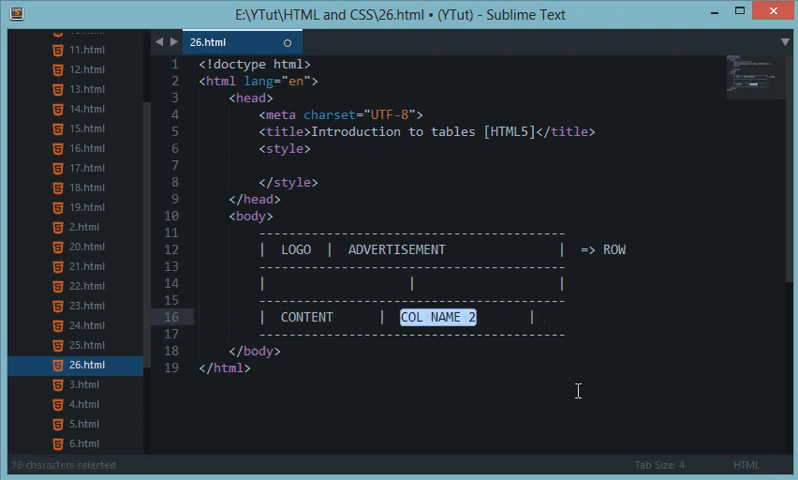
{"action": "type", "text": "SIDEBAR"}
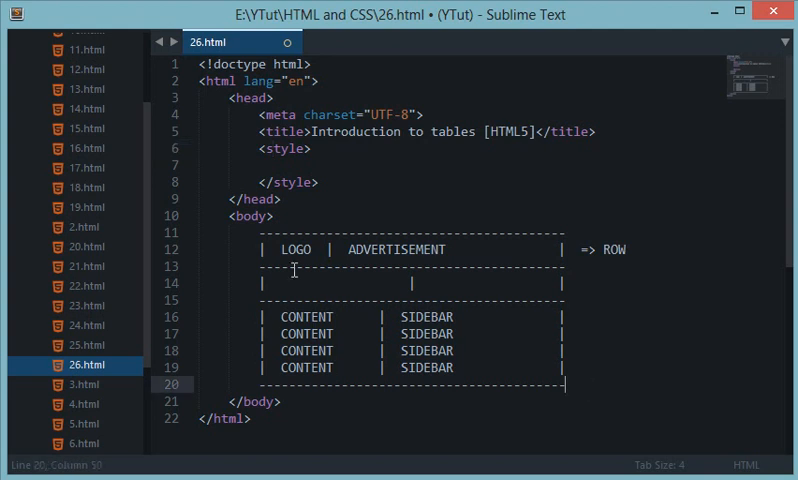
Step: Place the cursor in the body below the commented sketch
{"action": "left_click", "coordinate": [276, 216]}
{"action": "type", "text": "-->"}
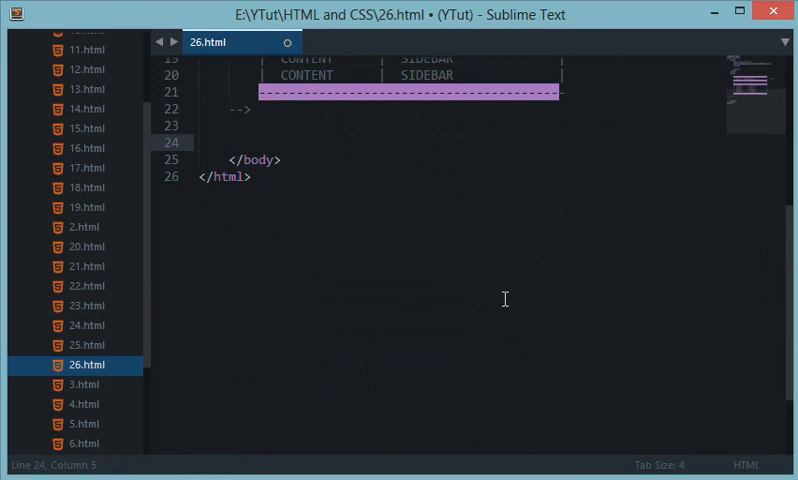
Step: Add an empty <table></table> element with a blank line between its tags
{"action": "type", "text": "<table"}
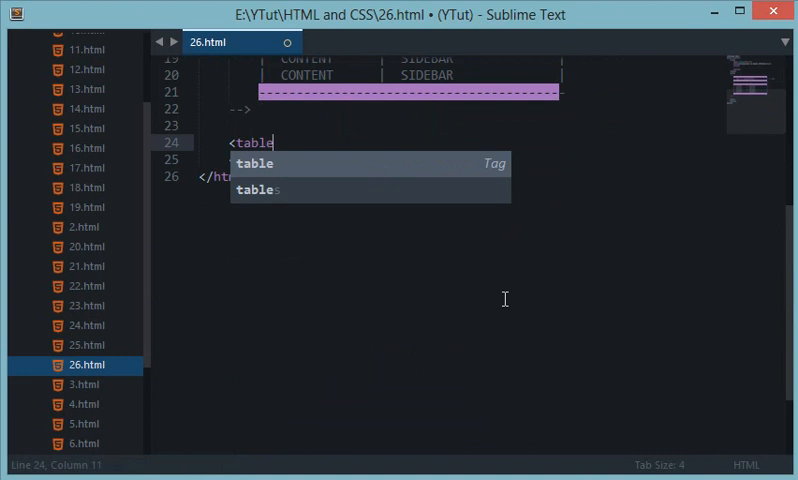
{"action": "key", "text": "enter"}
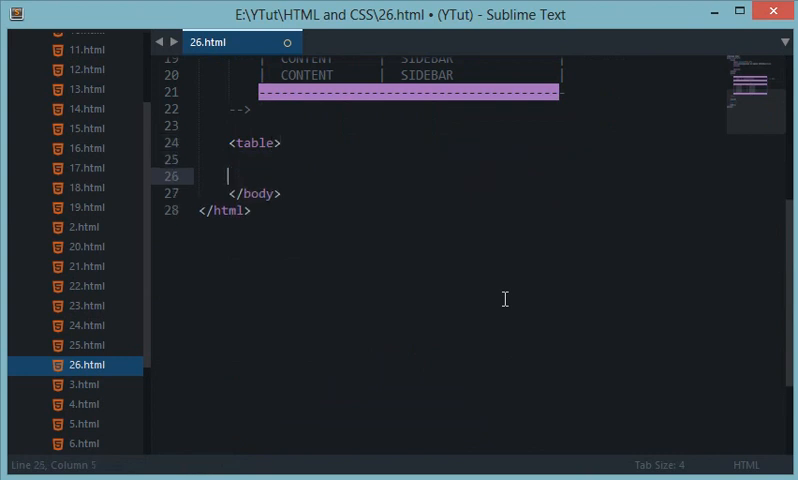
{"action": "type", "text": "</table>"}
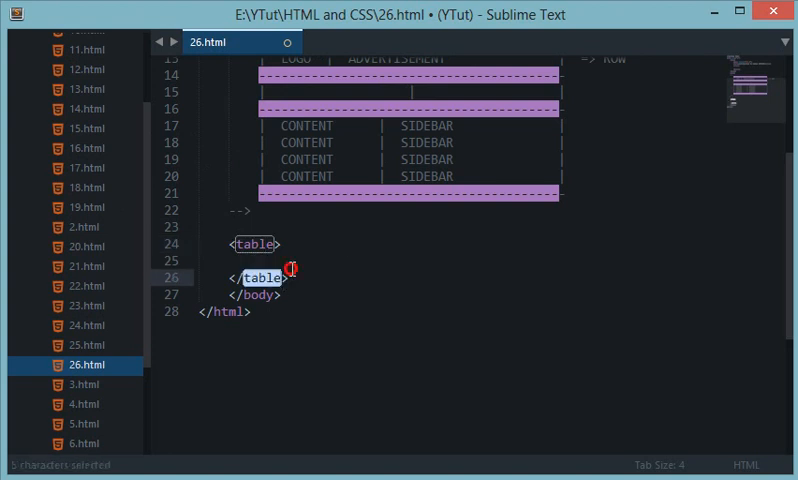
{"action": "key", "text": "ctrl+s"}
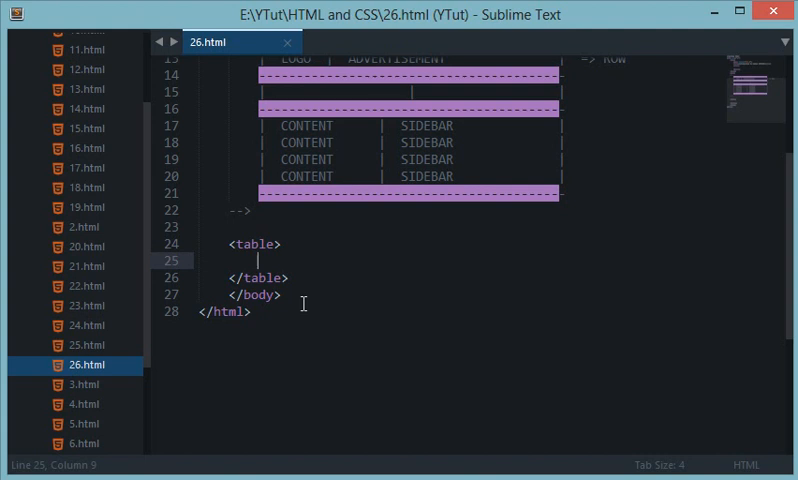
Step: Add a <tr> row containing the cell <td>Data 1</td>
{"action": "type", "text": "tr>"}
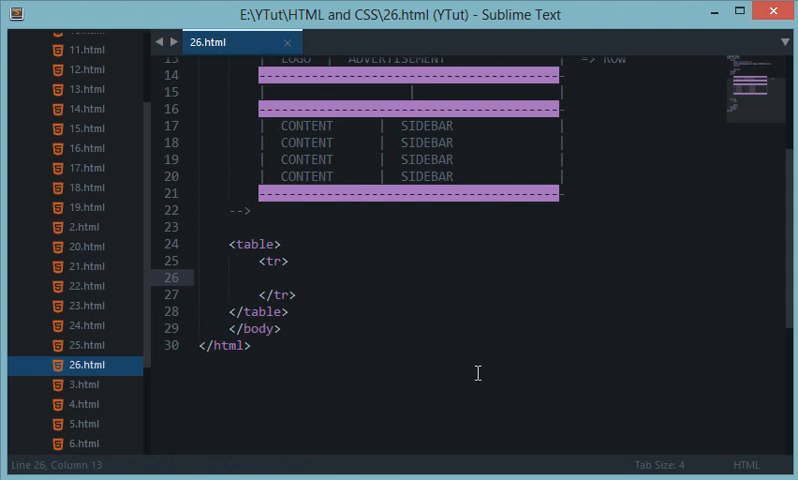
{"action": "type", "text": "<td>"}
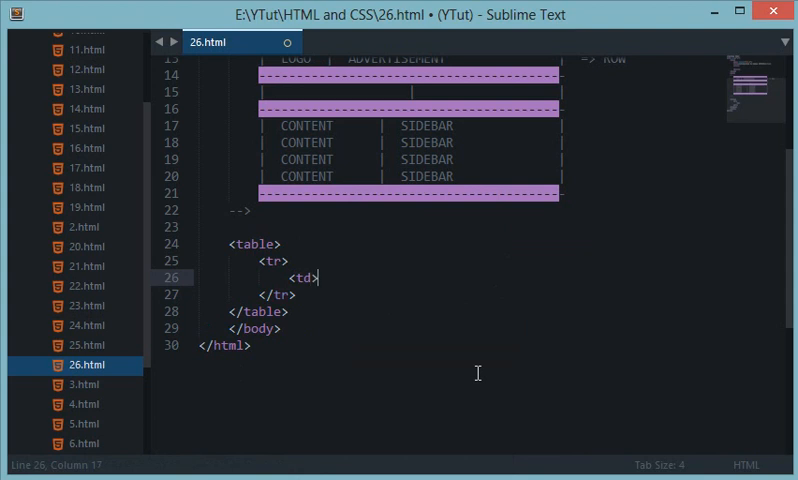
{"action": "type", "text": "Data 1</"}
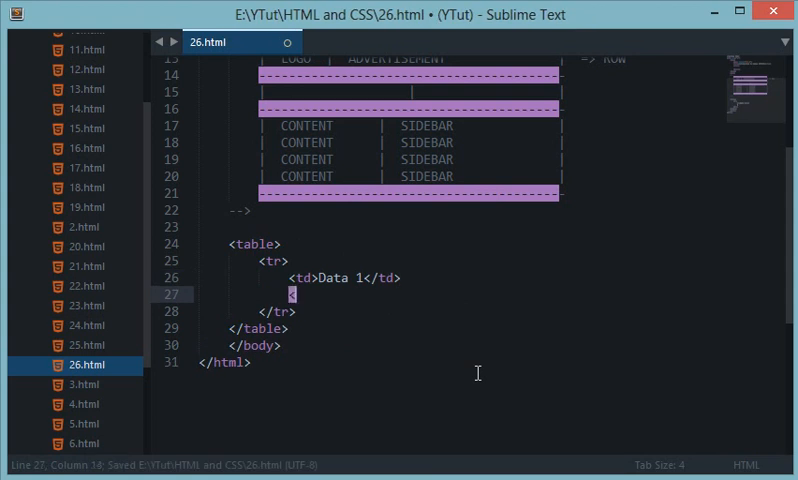
{"action": "type", "text": "td>"}
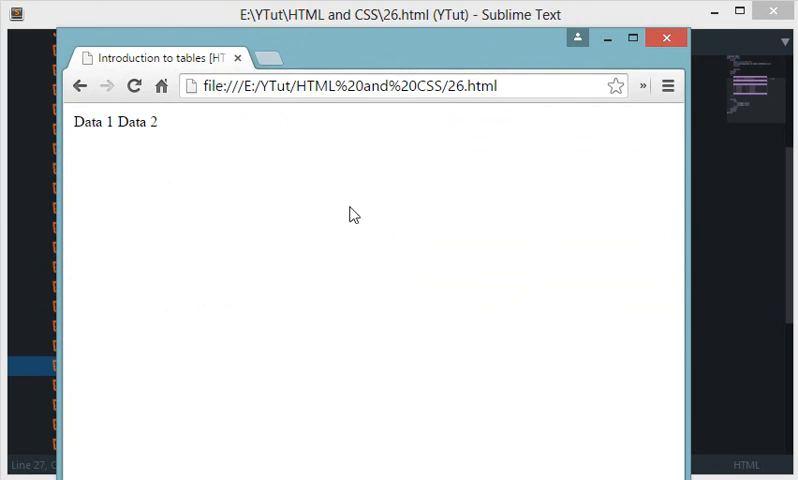
{"action": "mouse_move", "coordinate": [344, 114]}
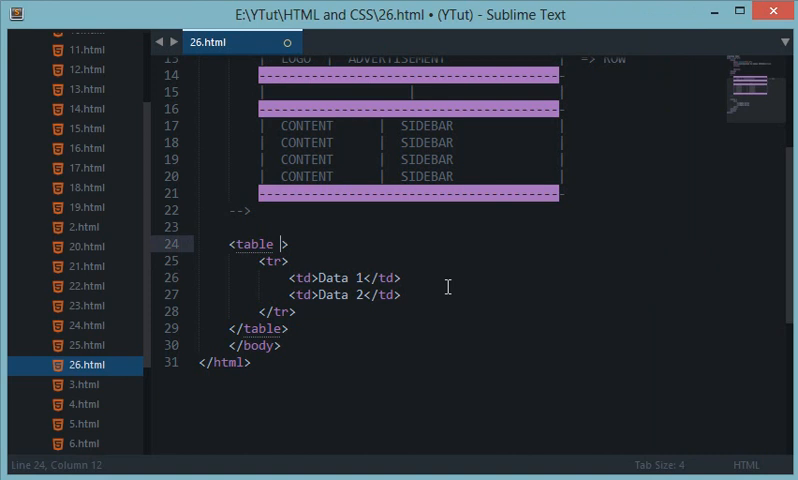
Step: Give the table a border="2" attribute
{"action": "type", "text": "border=\""}
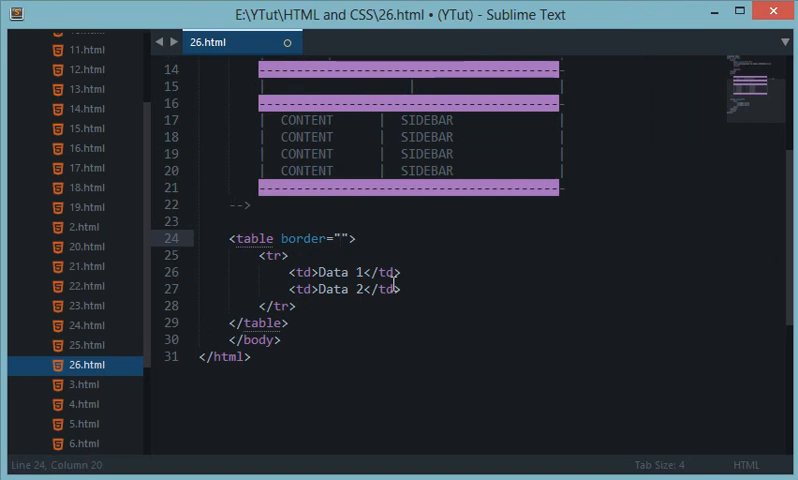
{"action": "type", "text": "2"}
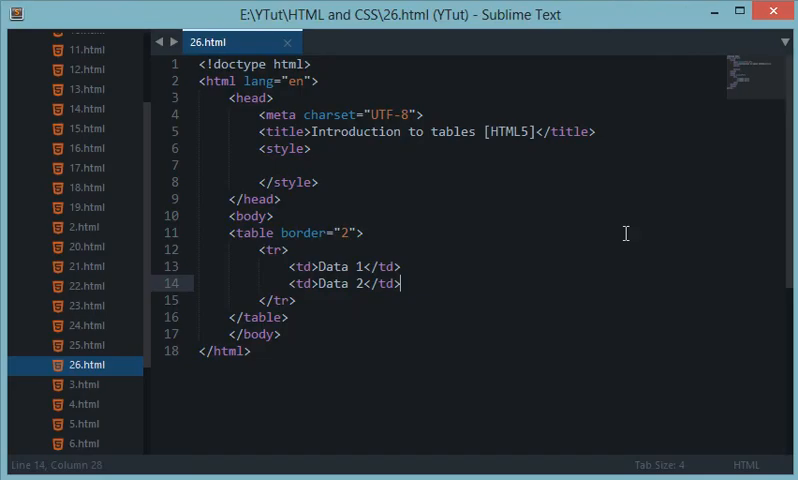
{"action": "double_click", "coordinate": [302, 232]}
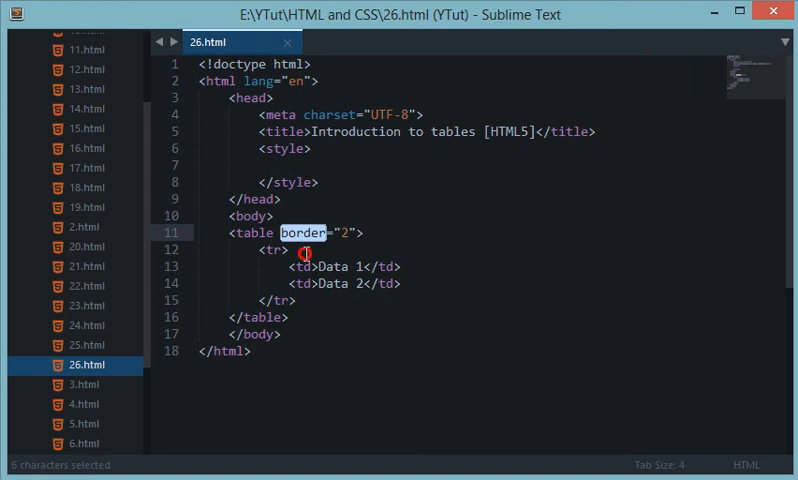
{"action": "left_click", "coordinate": [278, 276]}
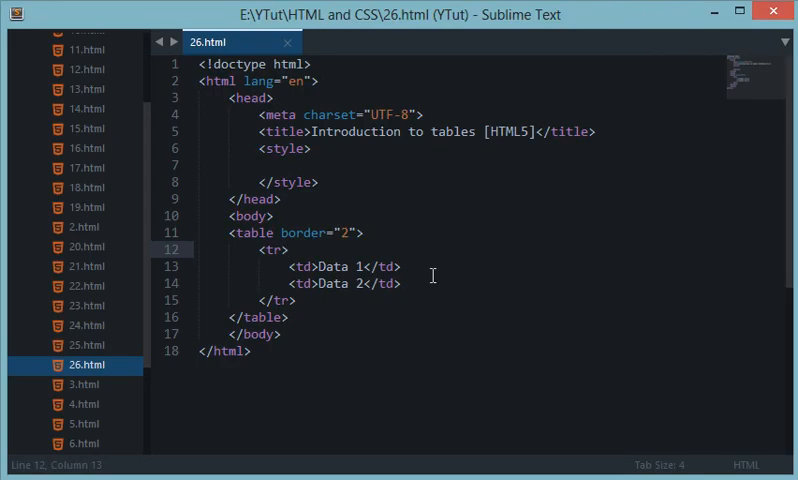
{"action": "double_click", "coordinate": [304, 232]}
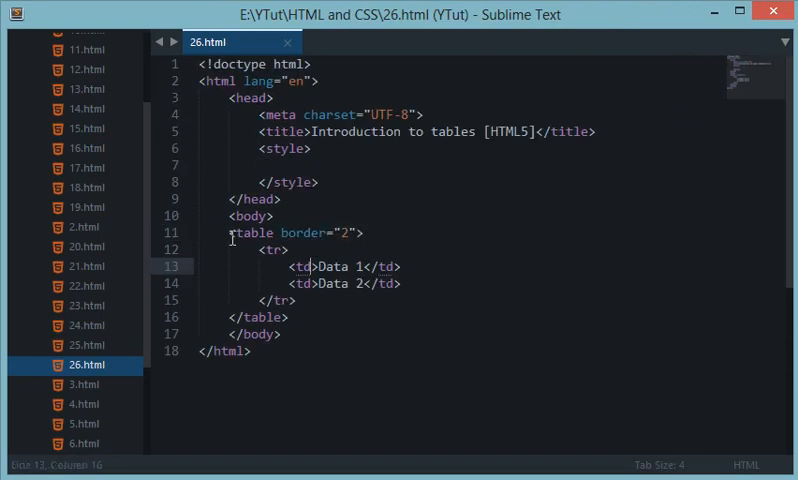
{"action": "double_click", "coordinate": [240, 232]}
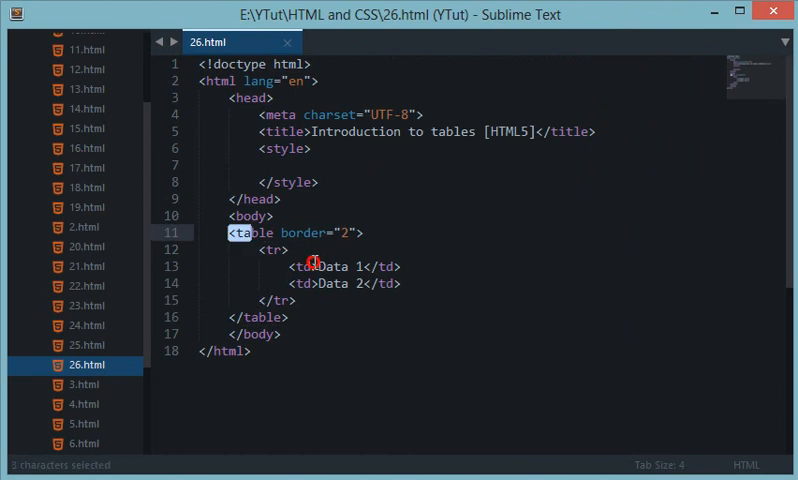
{"action": "left_click", "coordinate": [308, 316]}
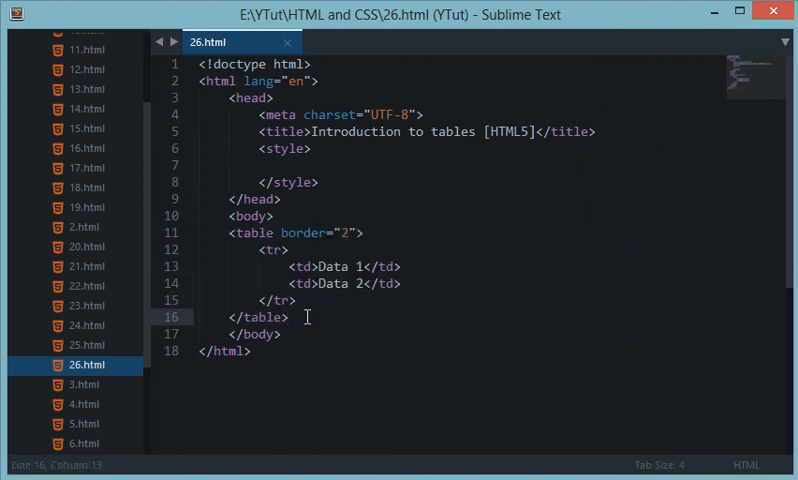